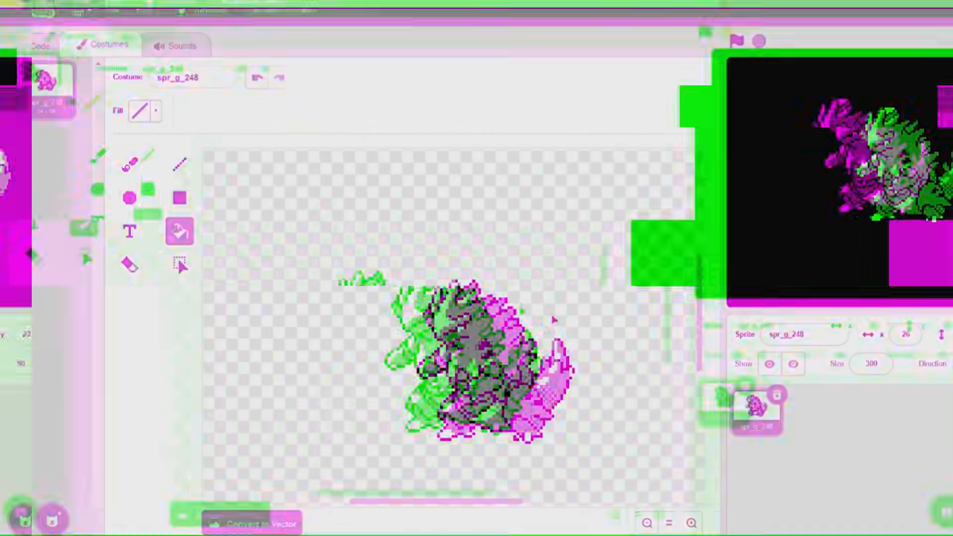
# - Switch to the bedroom project to reach the Stage's empty Sounds area
pyautogui.click(51, 7)
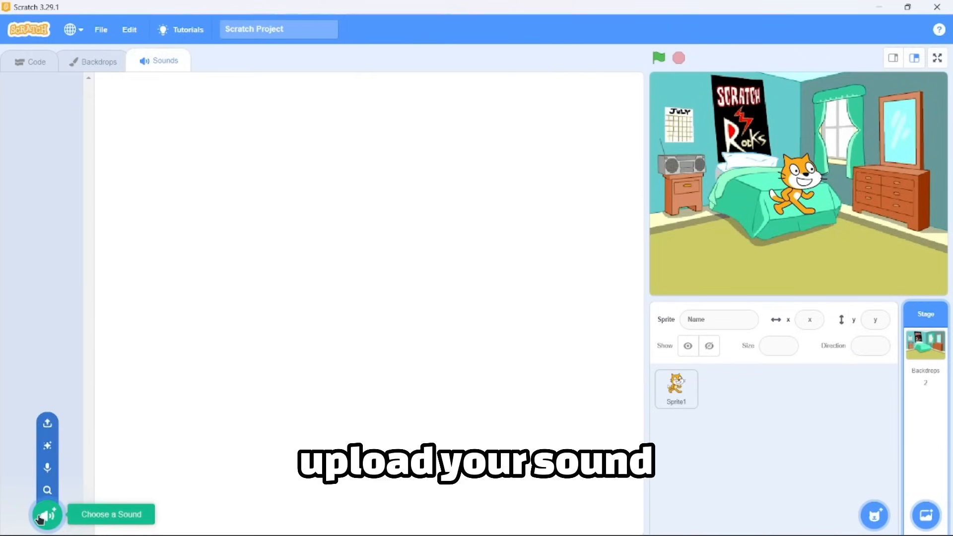
# - Loop 'play sound Dance Chill Out until done' forever under the green-flag hat
pyautogui.click(37, 61)
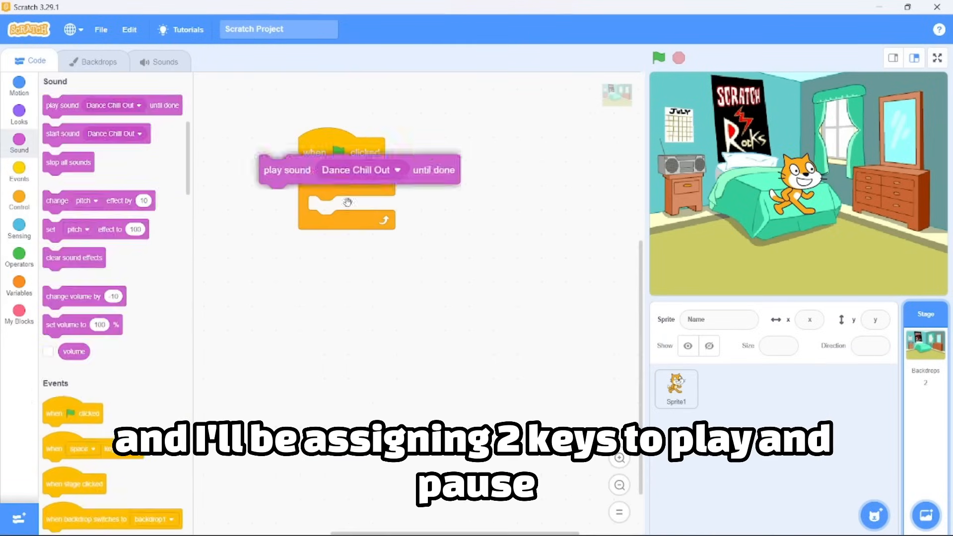
# - Set the two key-press hats to react to z and x
pyautogui.click(310, 321)
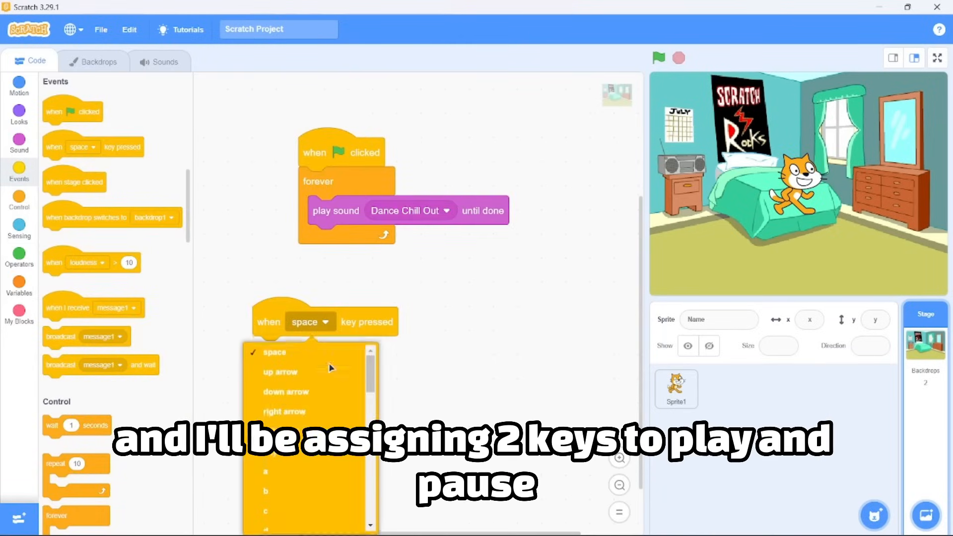
pyautogui.scroll(-3)
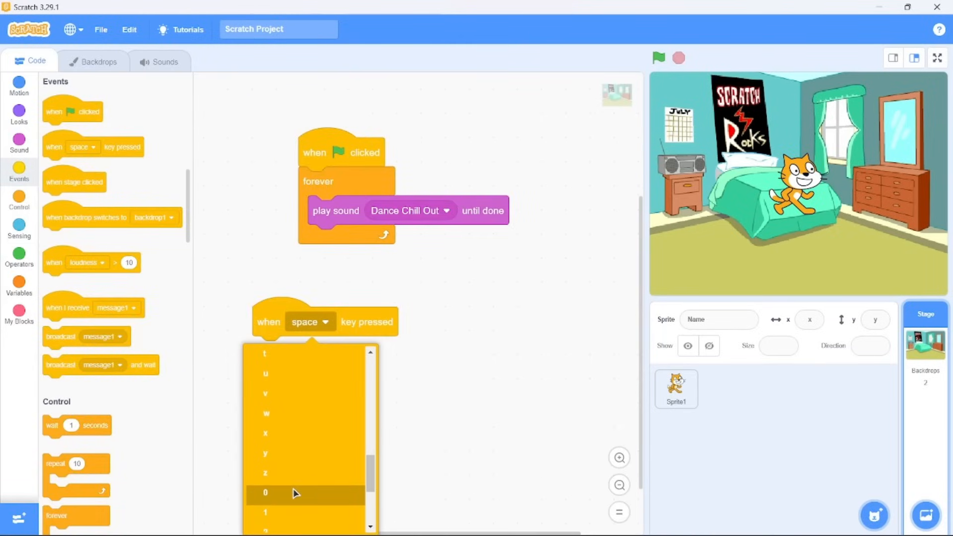
pyautogui.click(264, 472)
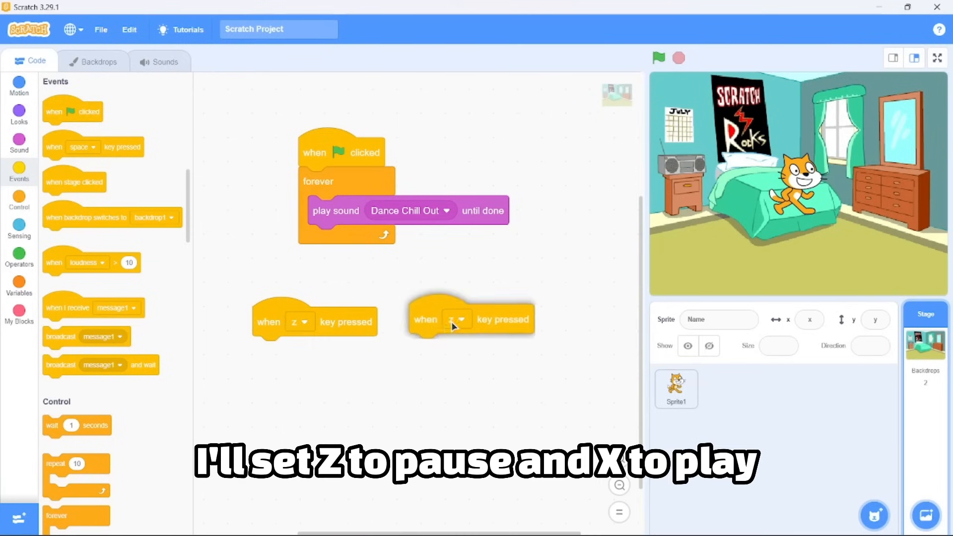
pyautogui.click(450, 318)
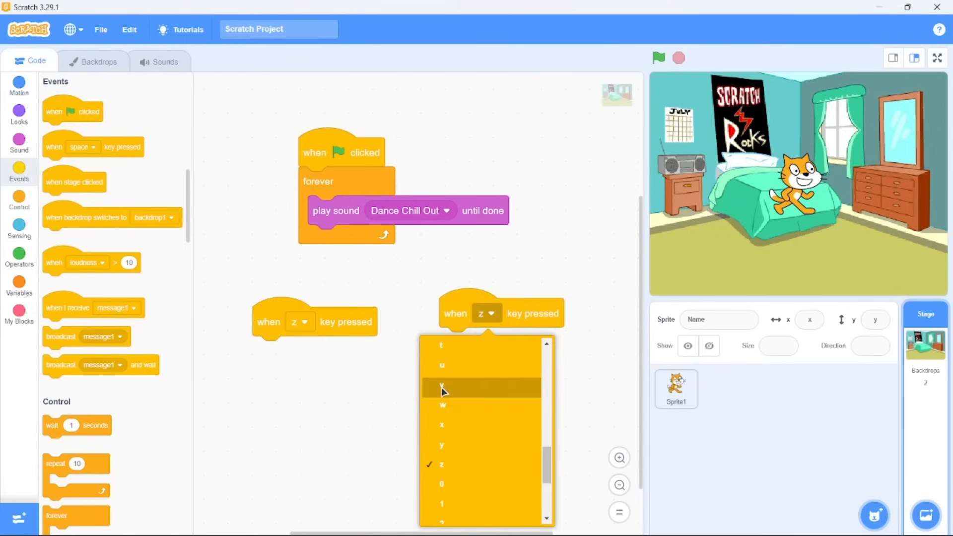
pyautogui.click(441, 424)
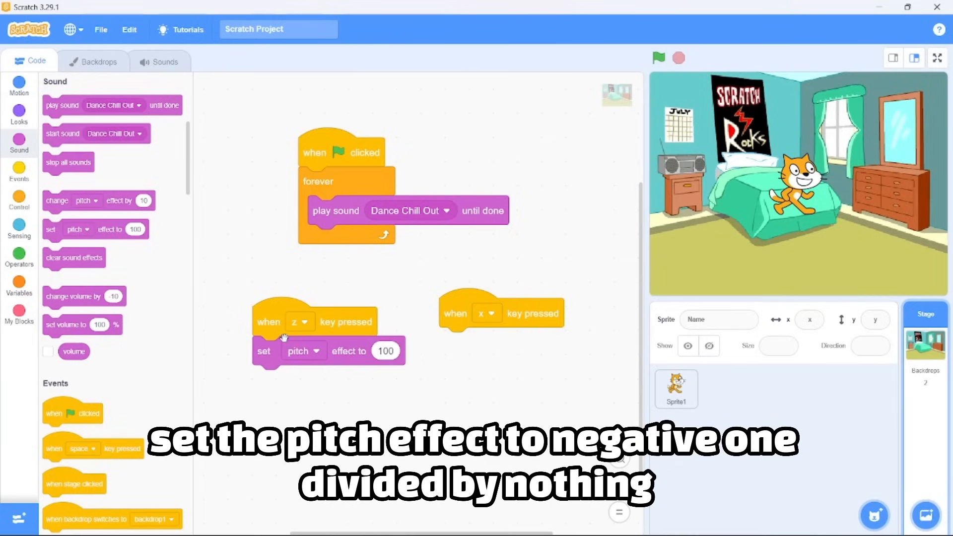
# - Make z set pitch to -1 divided by blank with volume 0%, and x restore pitch 0, volume 100%
pyautogui.click(19, 258)
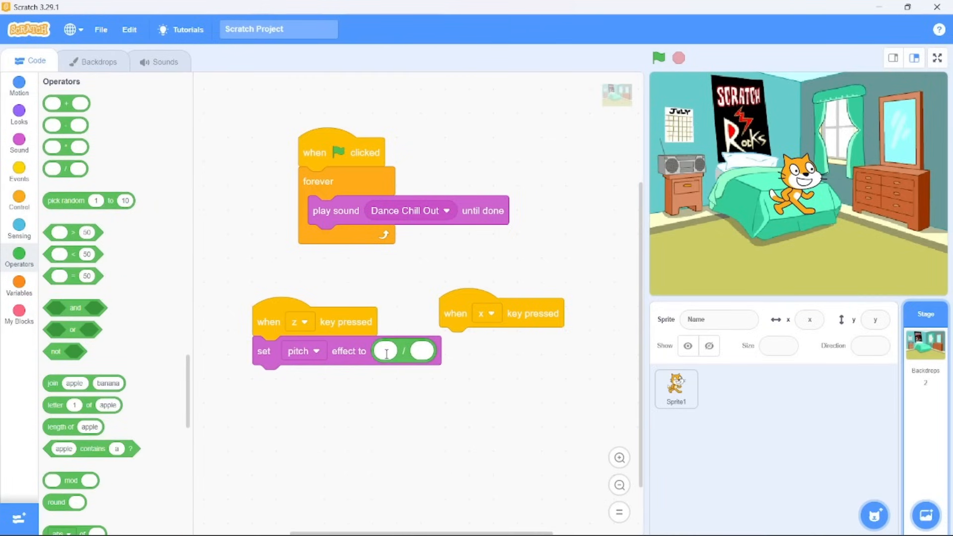
pyautogui.write('-1')
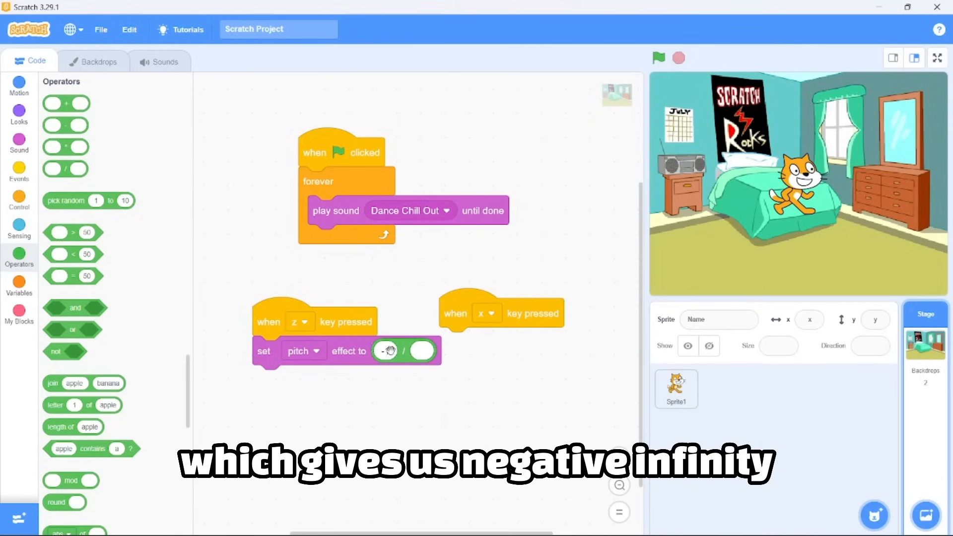
pyautogui.click(19, 146)
pyautogui.write('0')
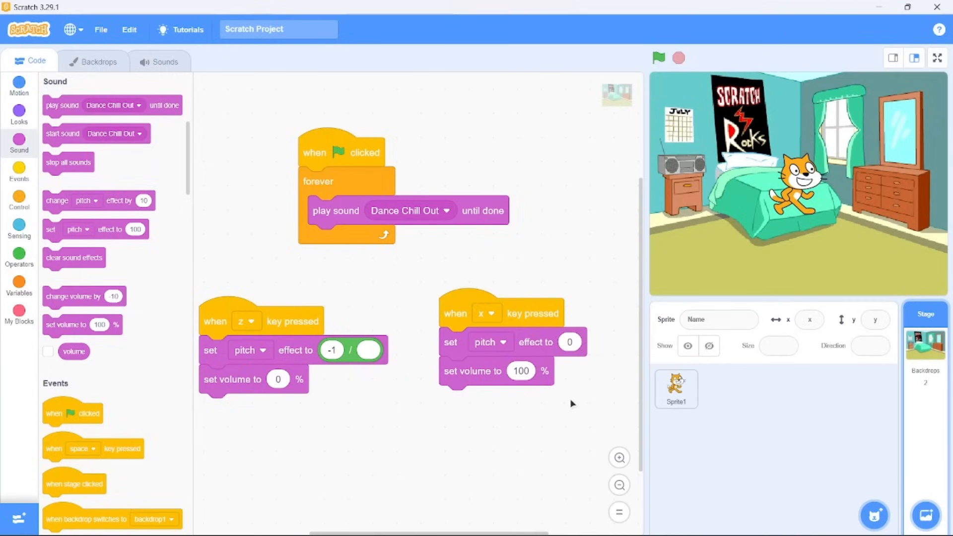
pyautogui.click(935, 57)
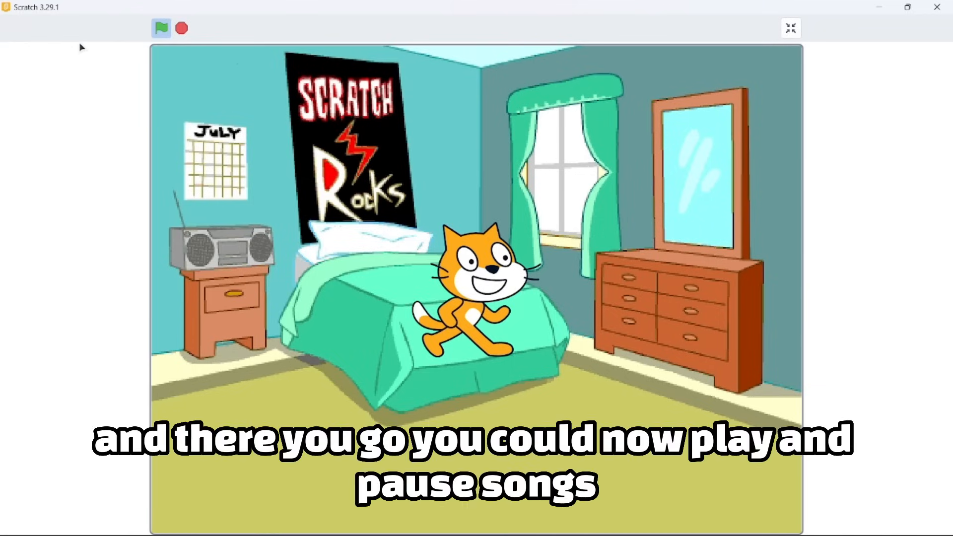
# - Run the song project full screen and test pausing and resuming with z and x
pyautogui.click(790, 28)
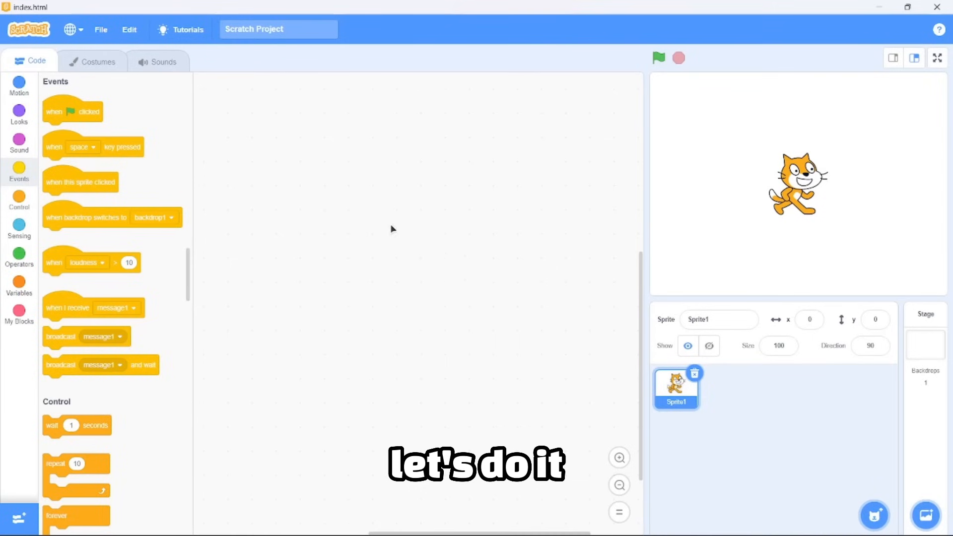
# - Reset the timer forever on green flag and add a 'when timer > 0.01' hat playing Meow
pyautogui.moveTo(73, 111); pyautogui.dragTo(332, 165)
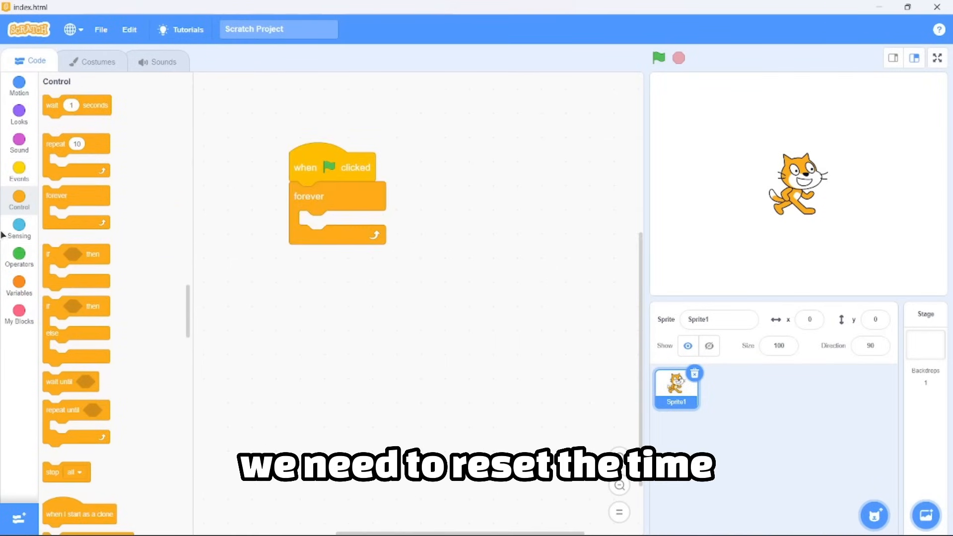
pyautogui.click(19, 228)
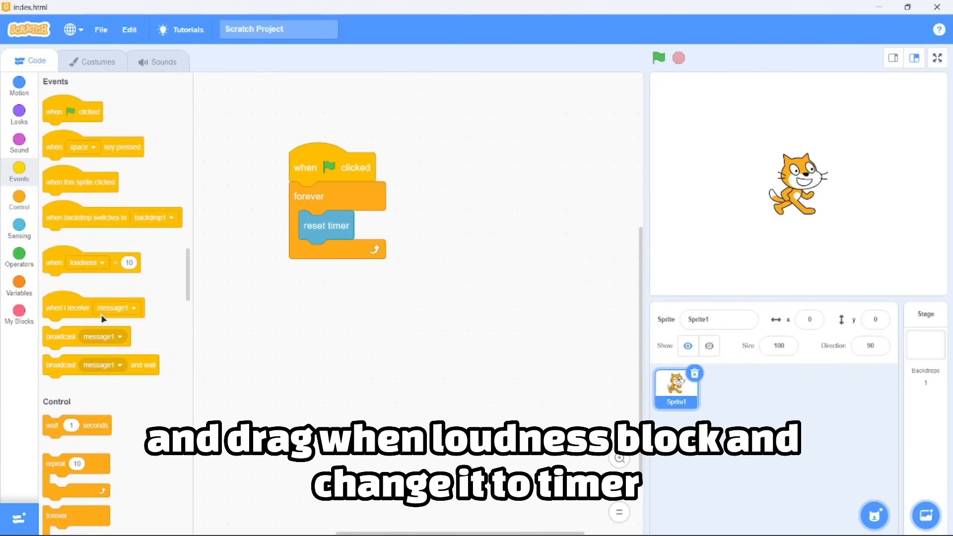
pyautogui.click(494, 219)
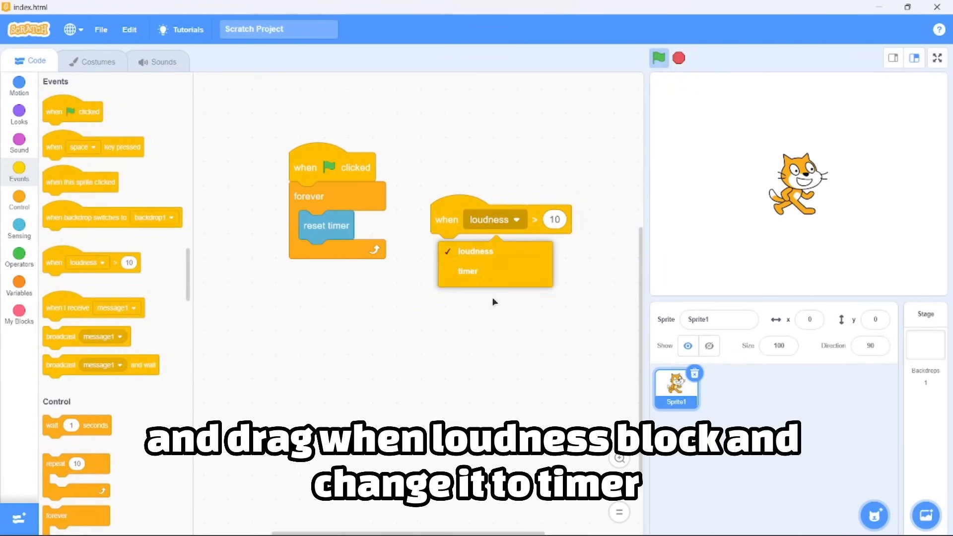
pyautogui.click(467, 270)
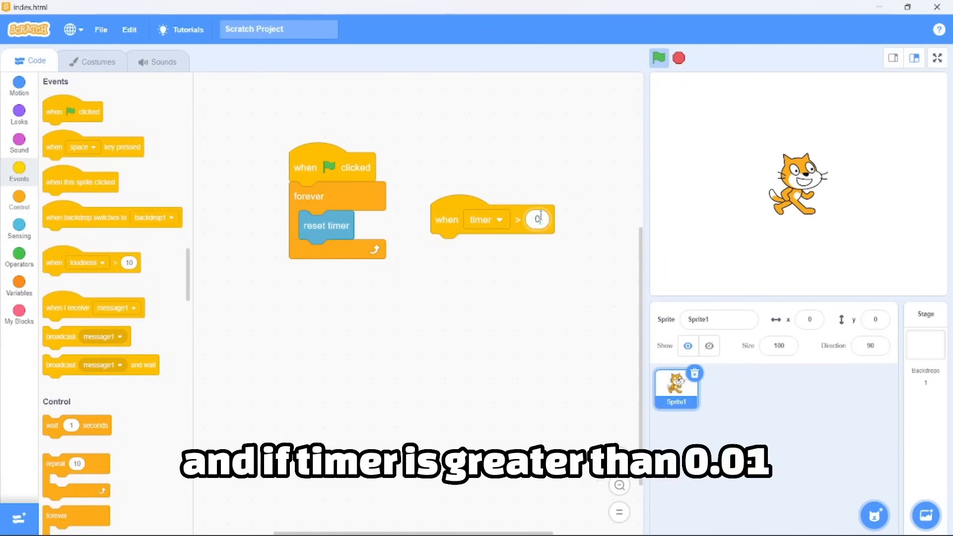
pyautogui.write('0.01')
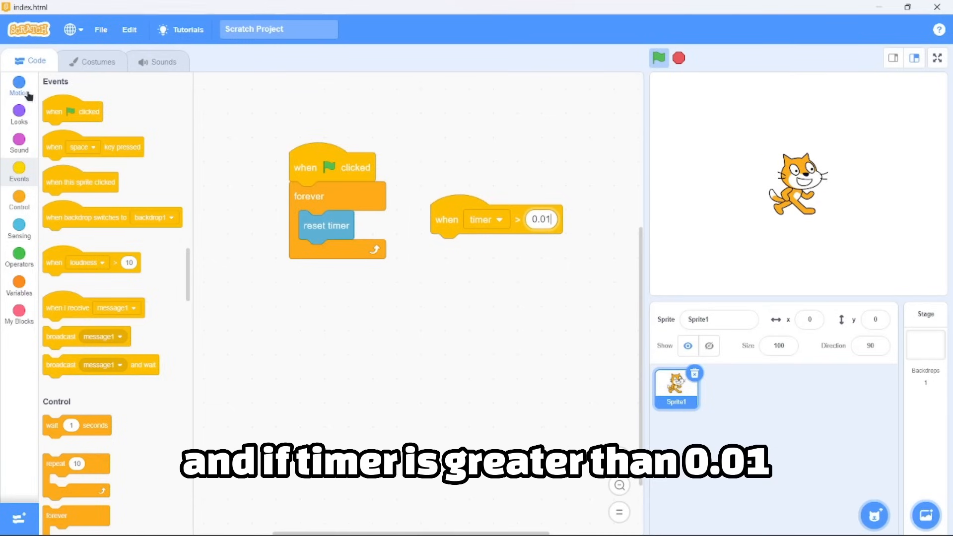
pyautogui.click(19, 142)
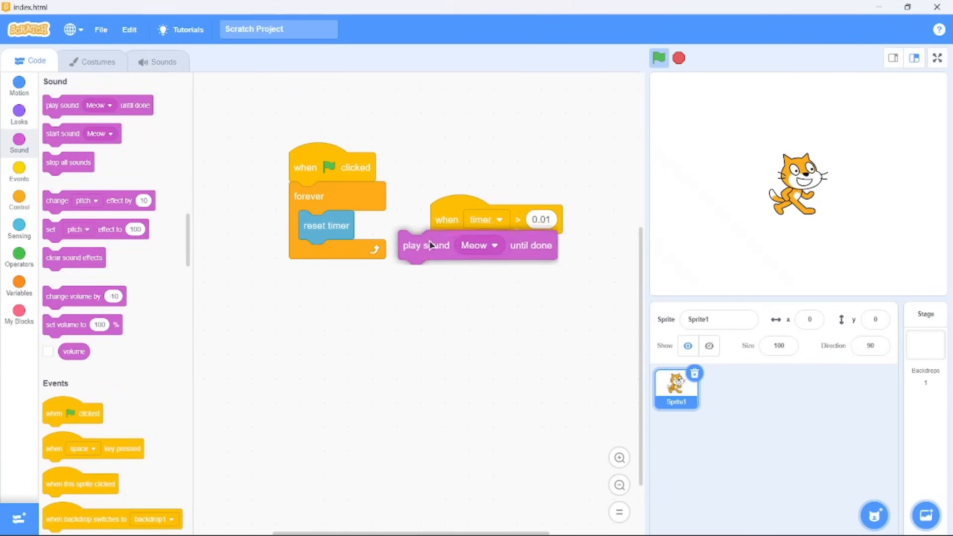
# - Run the timer project on a full-screen stage, watch the cat flash red, then exit
pyautogui.click(937, 57)
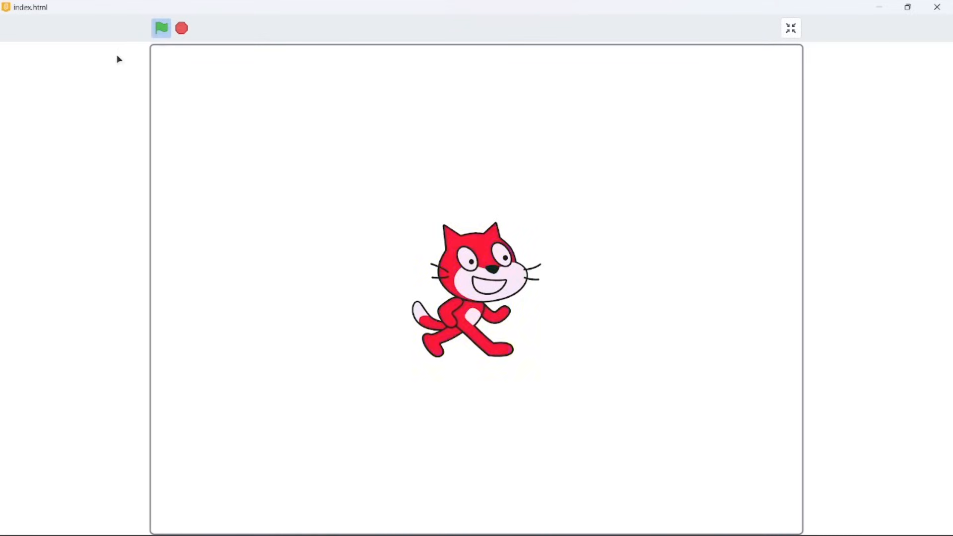
pyautogui.click(181, 28)
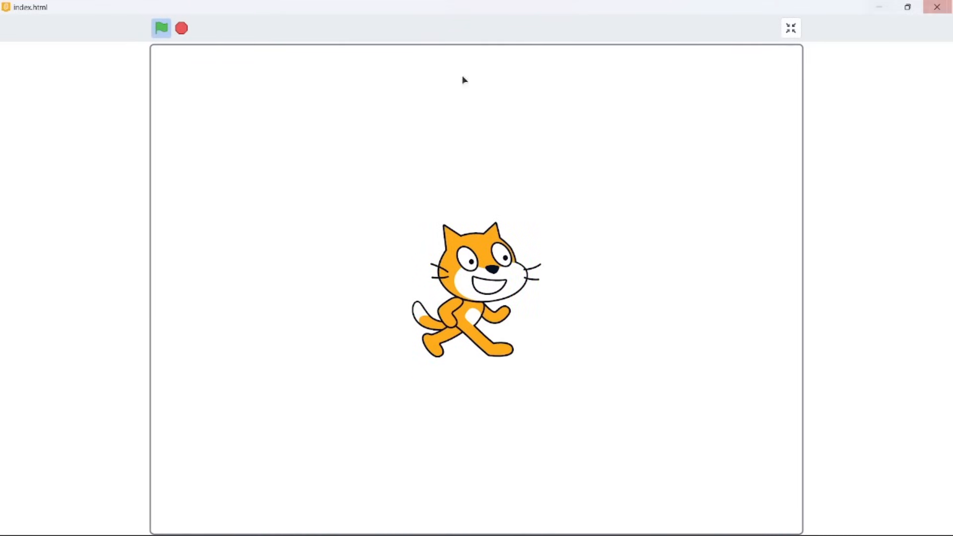
pyautogui.click(789, 28)
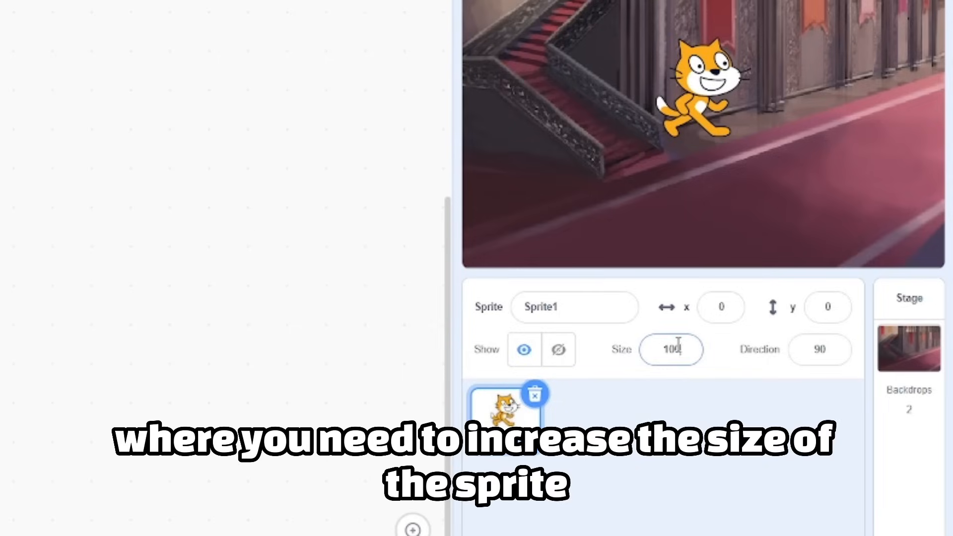
# - Enter 10000 as Sprite1's size (capped at 540) and add blank costume3
pyautogui.write('10000')
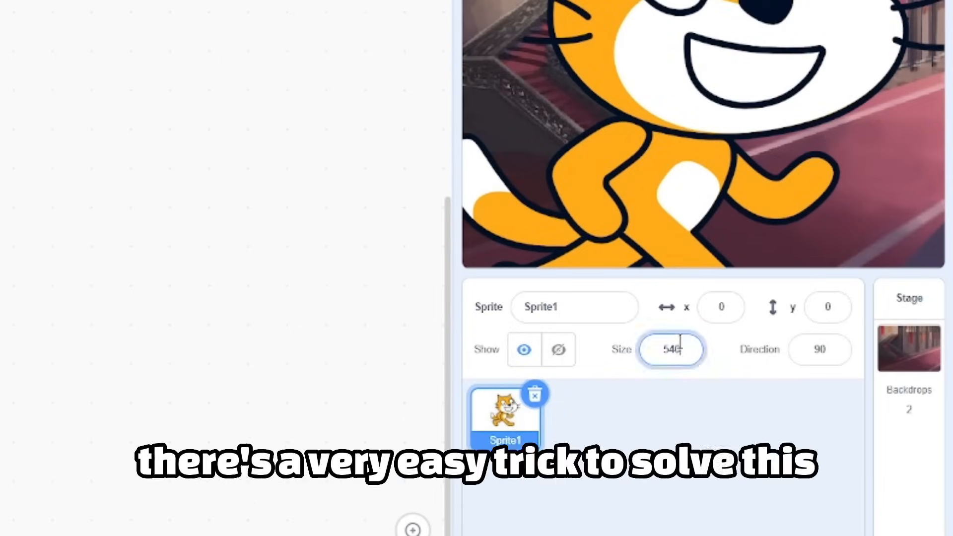
pyautogui.click(90, 60)
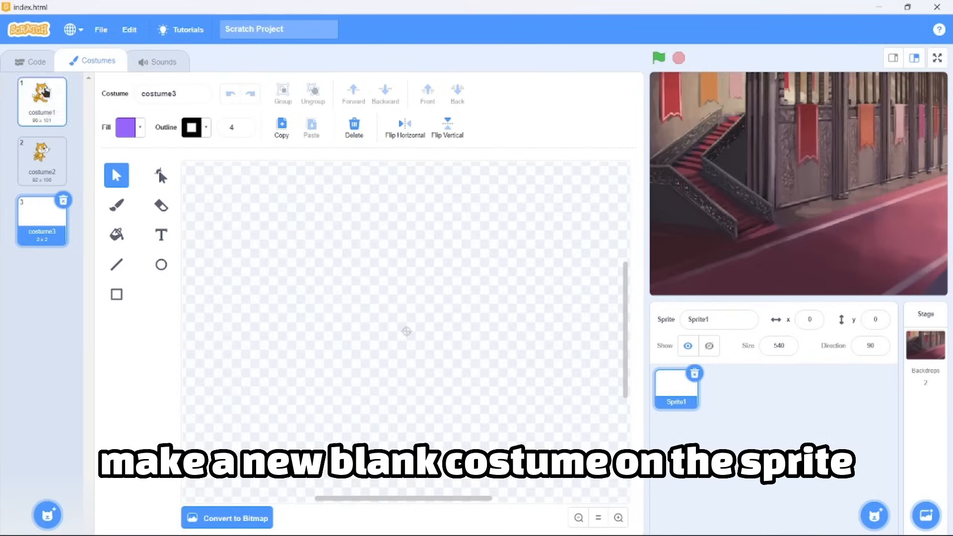
# - Set size to 1000% on green flag and run full screen to show the oversized cat
pyautogui.click(36, 61)
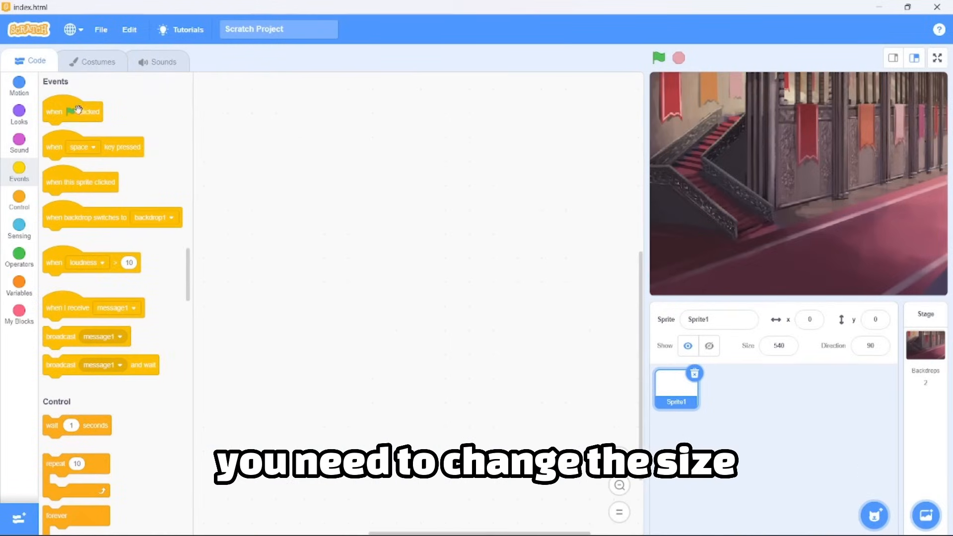
pyautogui.click(19, 112)
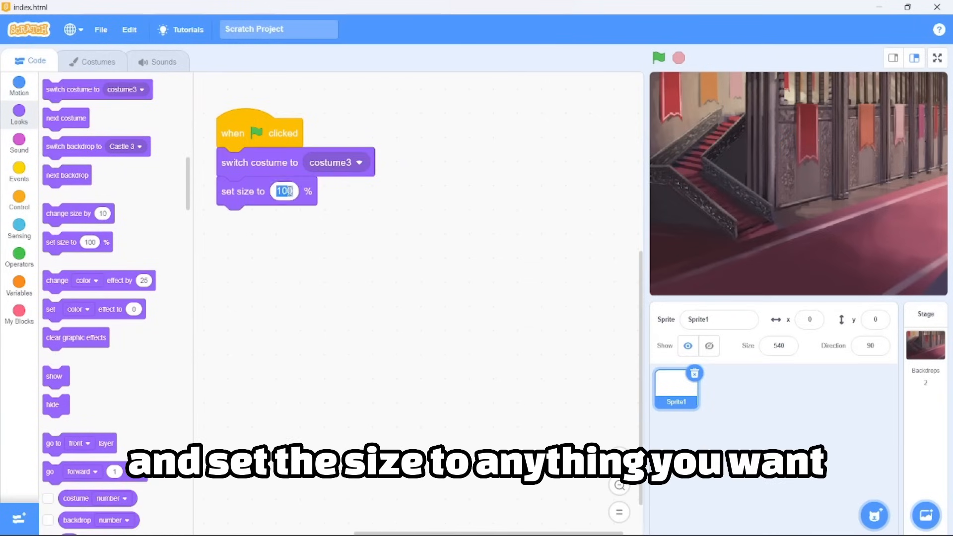
pyautogui.write('1000')
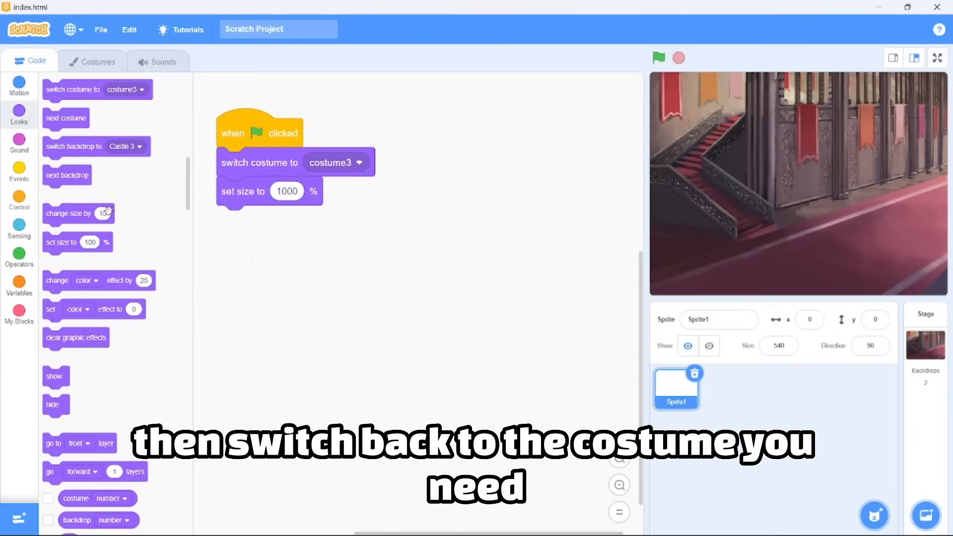
pyautogui.click(335, 220)
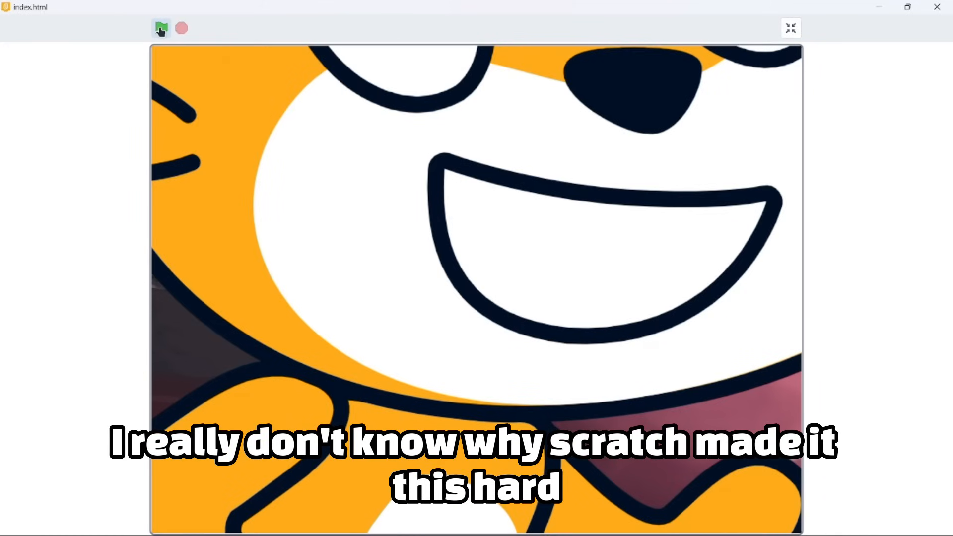
pyautogui.click(790, 28)
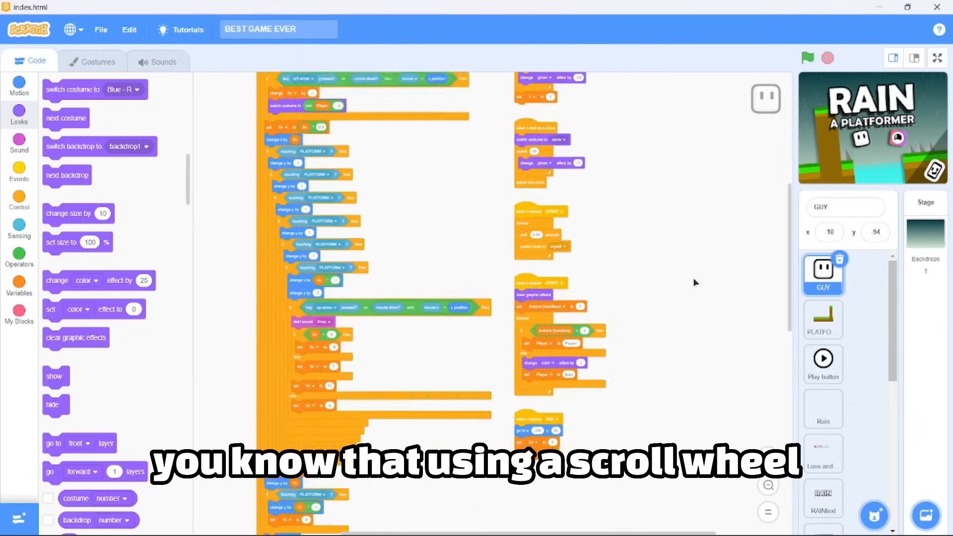
# - Scroll through the GUY sprite's long scripts in BEST GAME EVER
pyautogui.scroll(3)
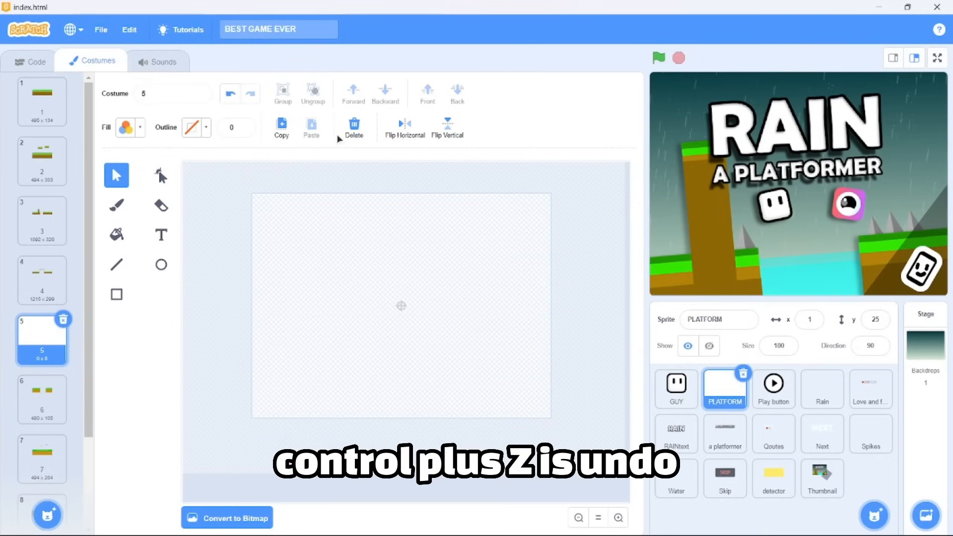
# - Undo the last PLATFORM costume edit and zoom out in the costume editor
pyautogui.press('ctrl+shift+z')
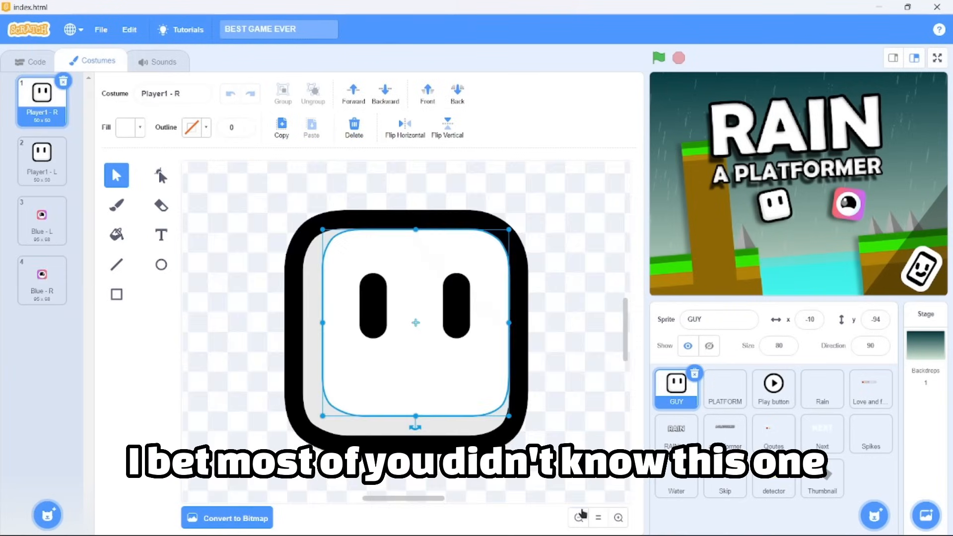
pyautogui.click(281, 93)
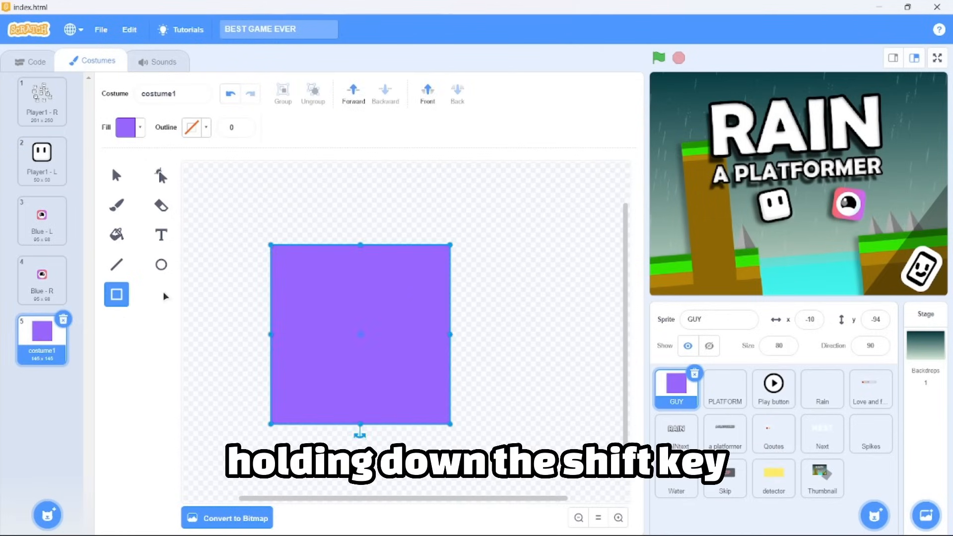
# - Draw a purple circle overlapping the square in the GUY costume
pyautogui.click(161, 264)
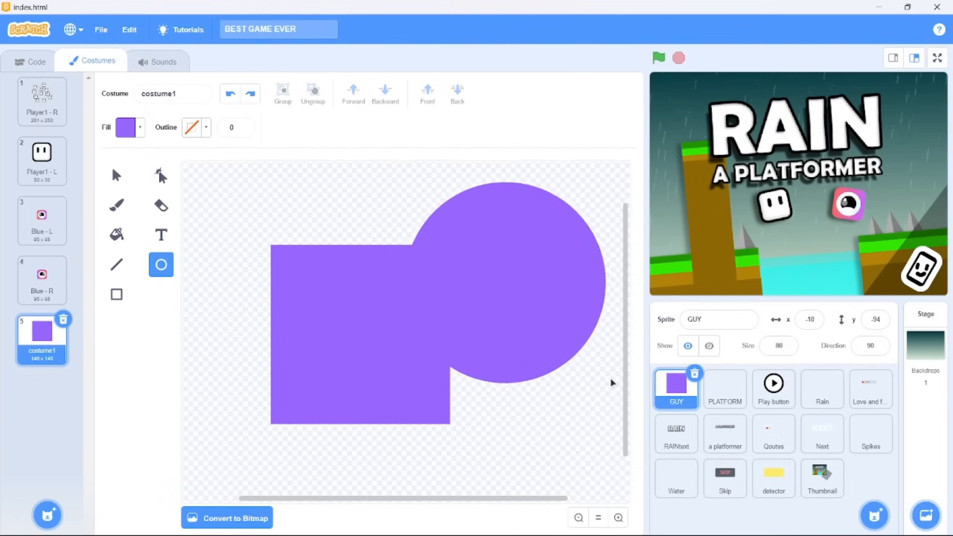
pyautogui.click(126, 127)
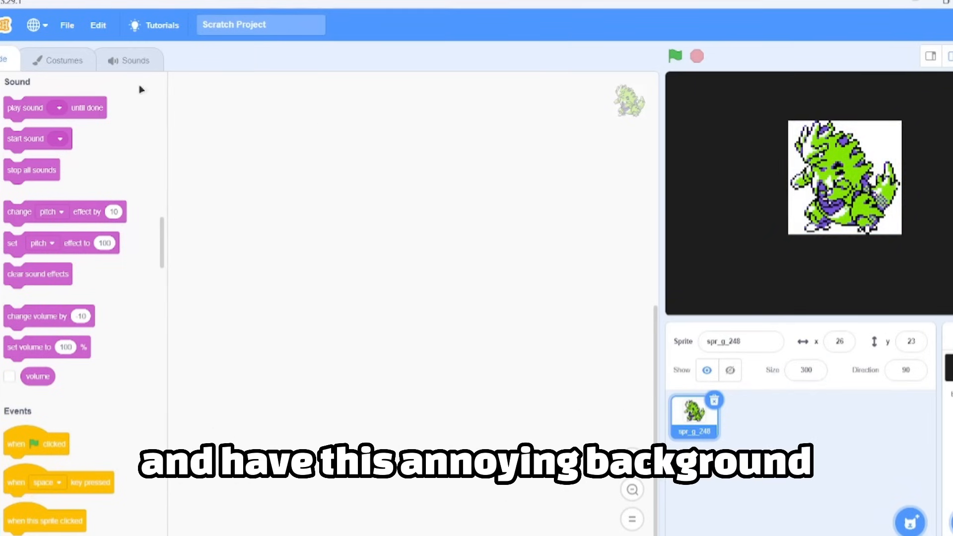
# - Erase the monster sprite's white background by filling it with transparent
pyautogui.click(63, 59)
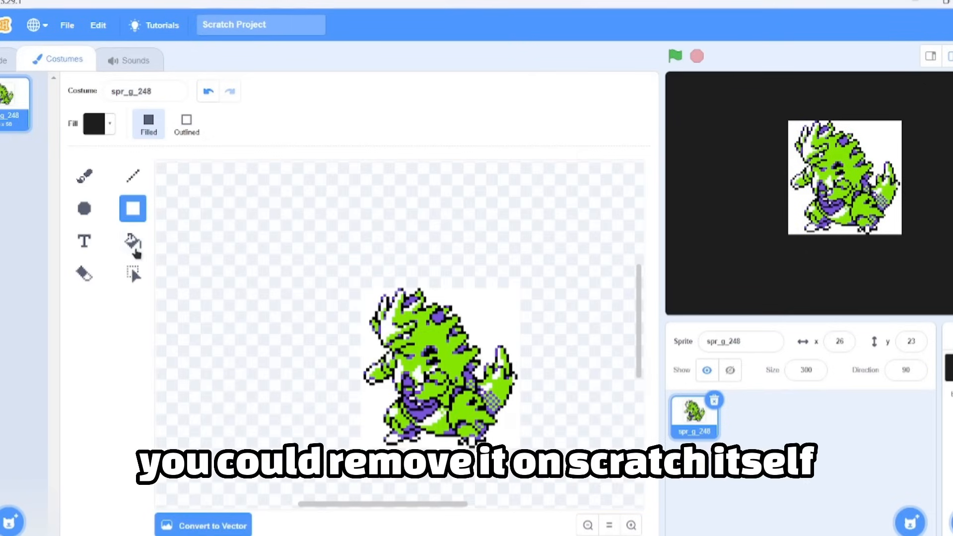
pyautogui.click(95, 123)
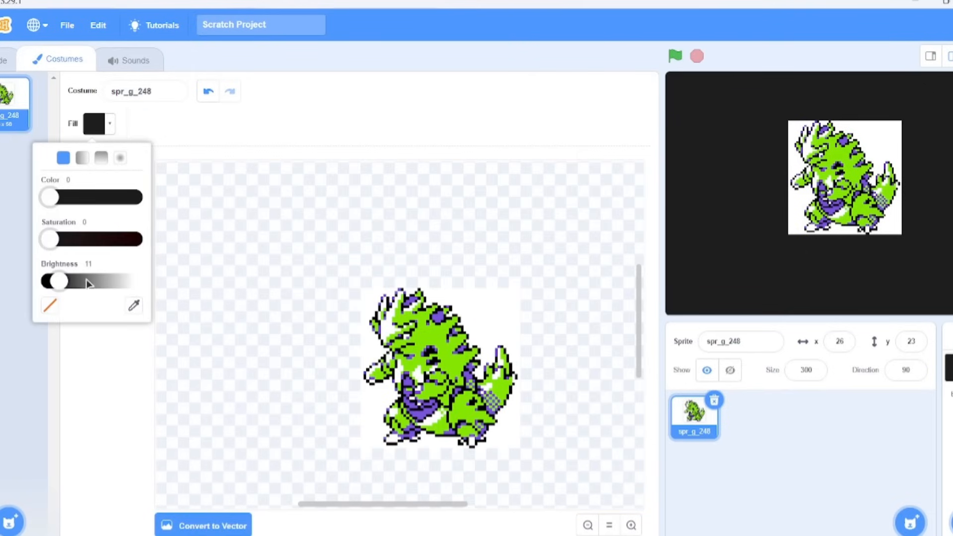
pyautogui.click(50, 305)
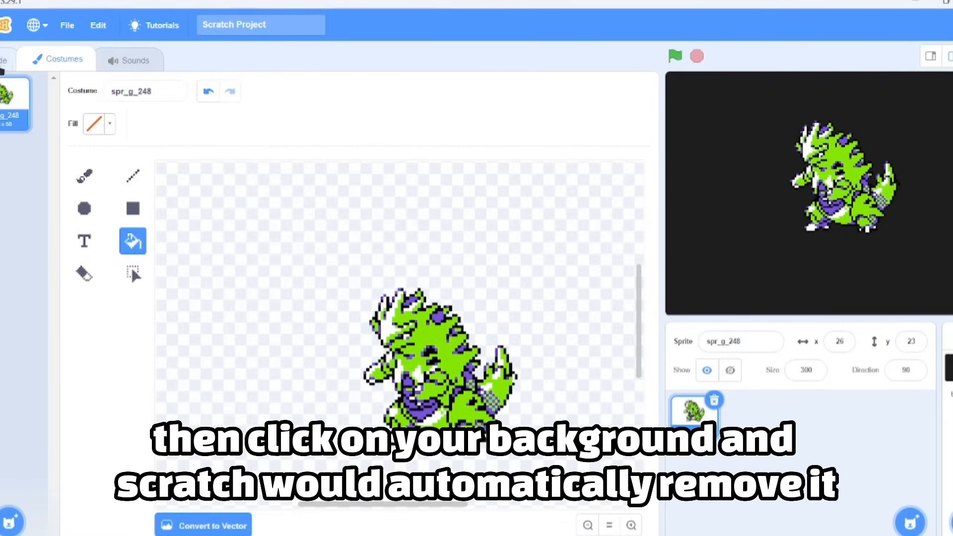
pyautogui.click(929, 55)
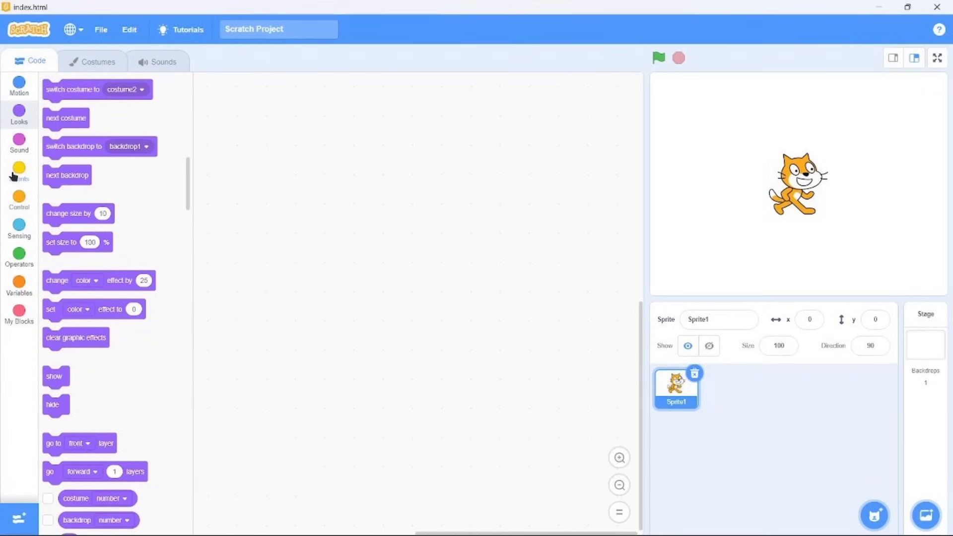
# - Bring up the extension list to add Makey Makey
pyautogui.click(19, 172)
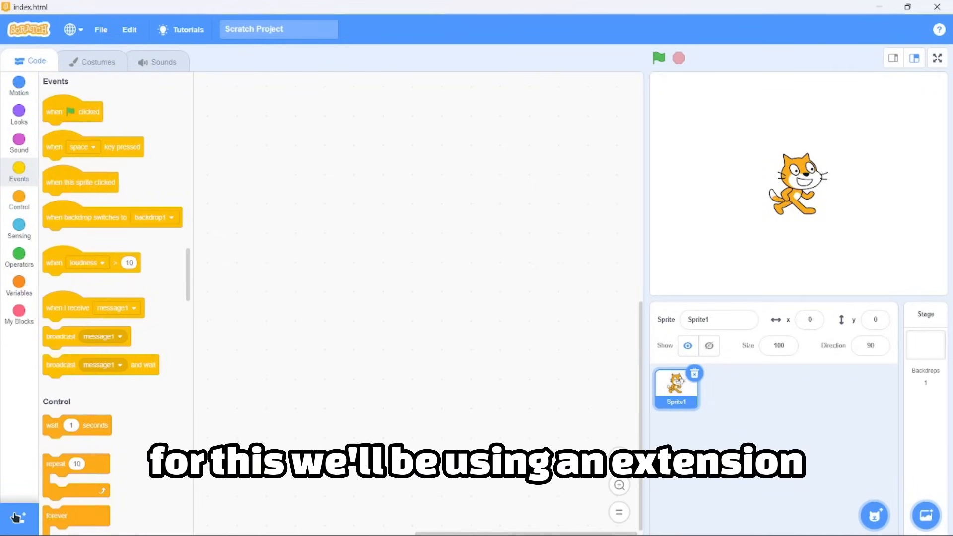
pyautogui.moveTo(314, 261)
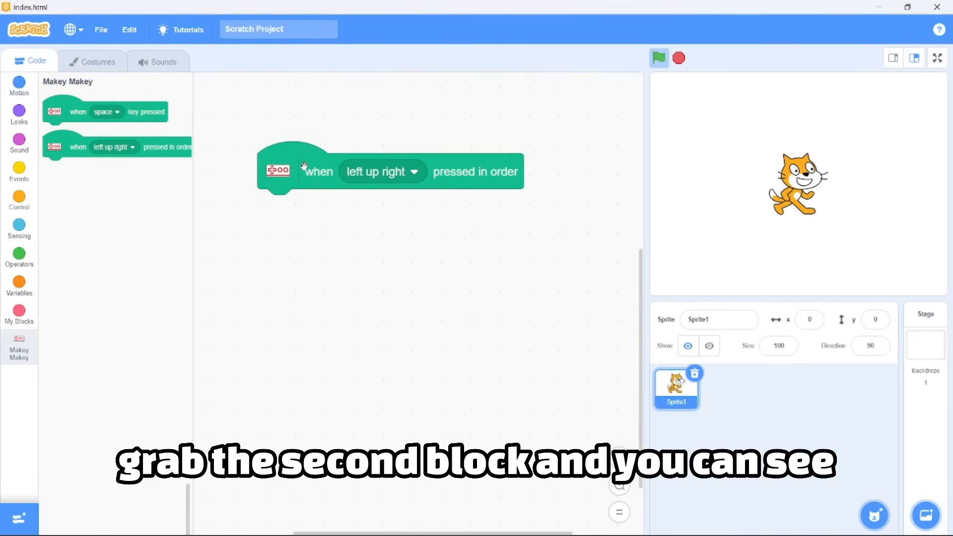
# - Build nested up/down join blocks, duplicate them, and feed the sequence into the Makey Makey hat block
pyautogui.click(19, 114)
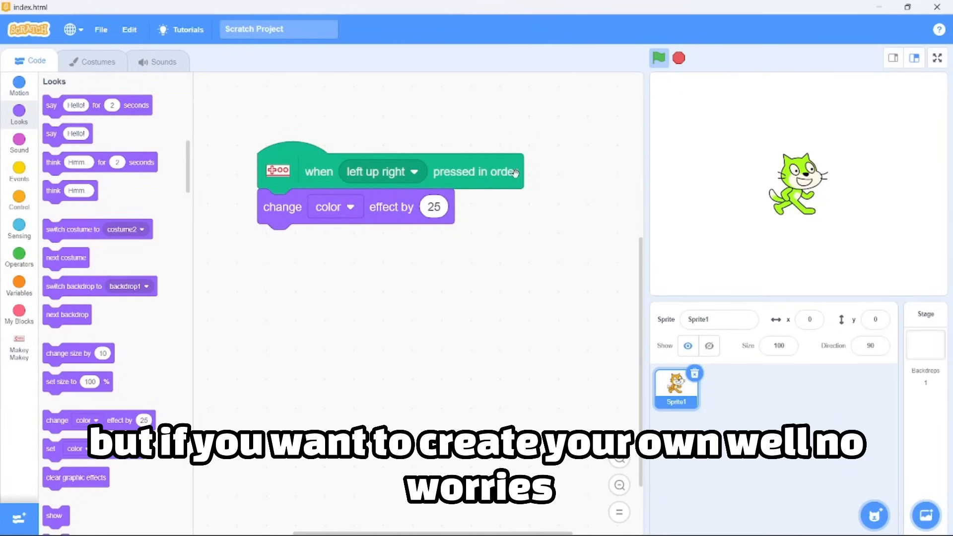
pyautogui.click(19, 258)
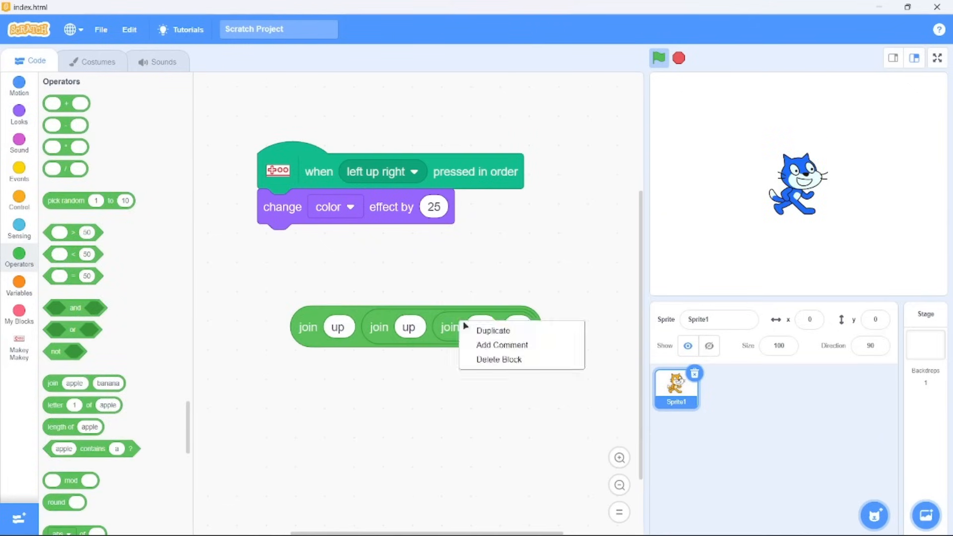
pyautogui.click(493, 329)
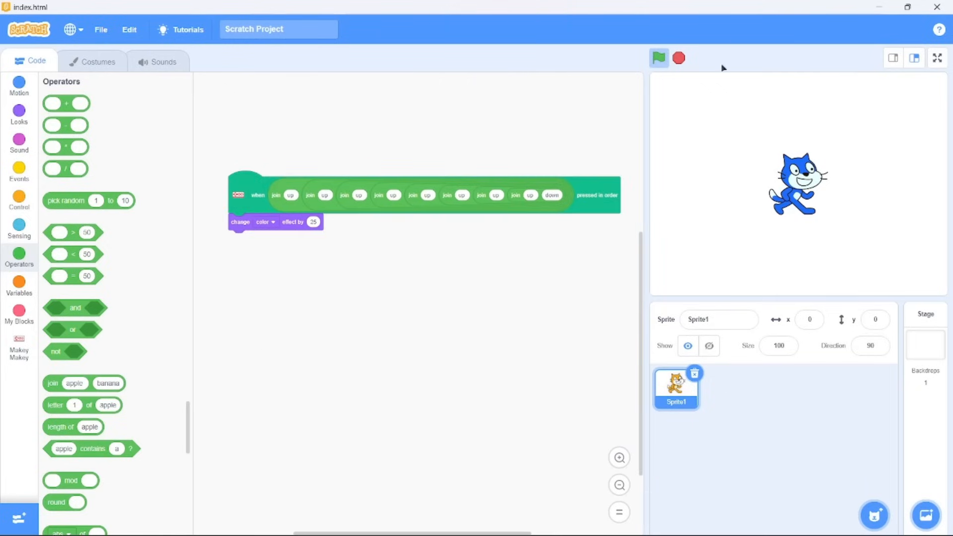
pyautogui.click(658, 57)
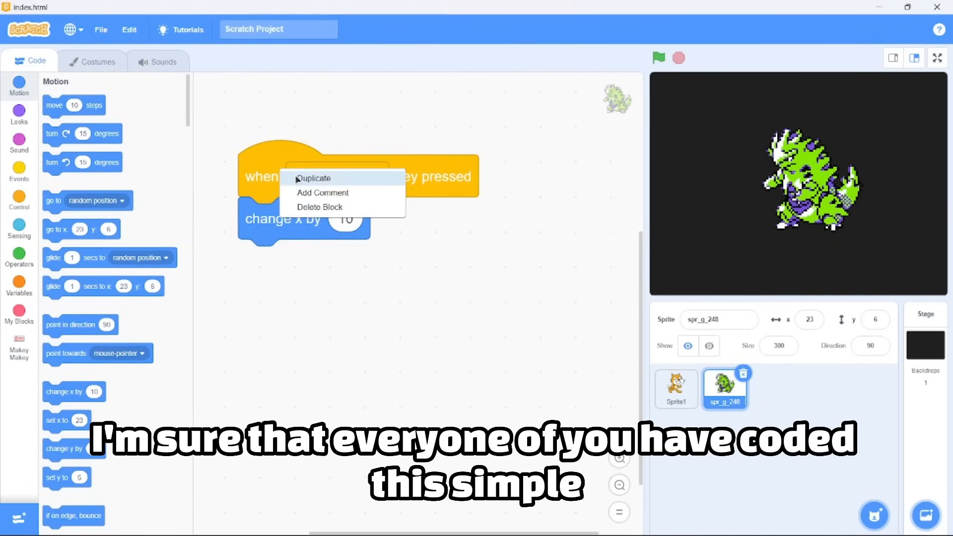
# - Duplicate the movement script into left and right loops that repeat until their arrow key is released
pyautogui.click(312, 178)
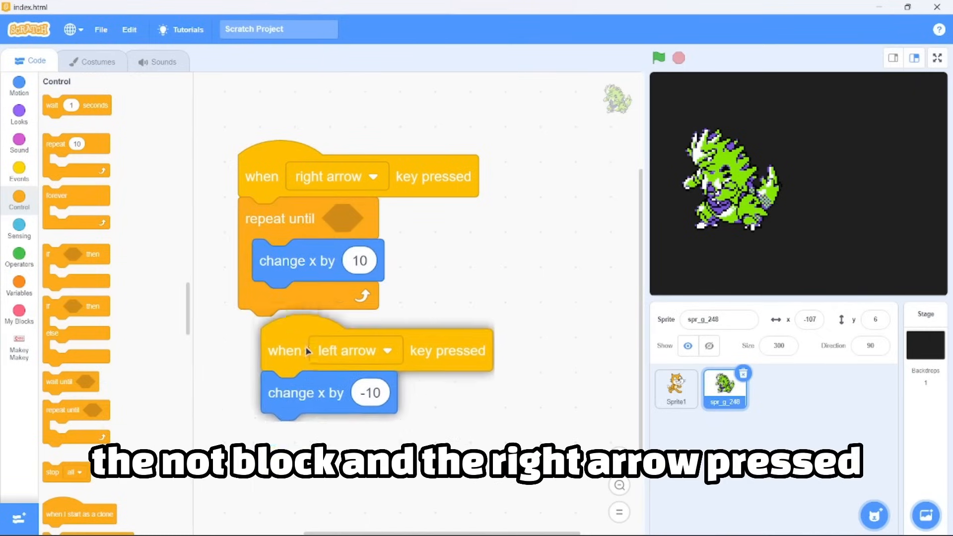
pyautogui.click(18, 255)
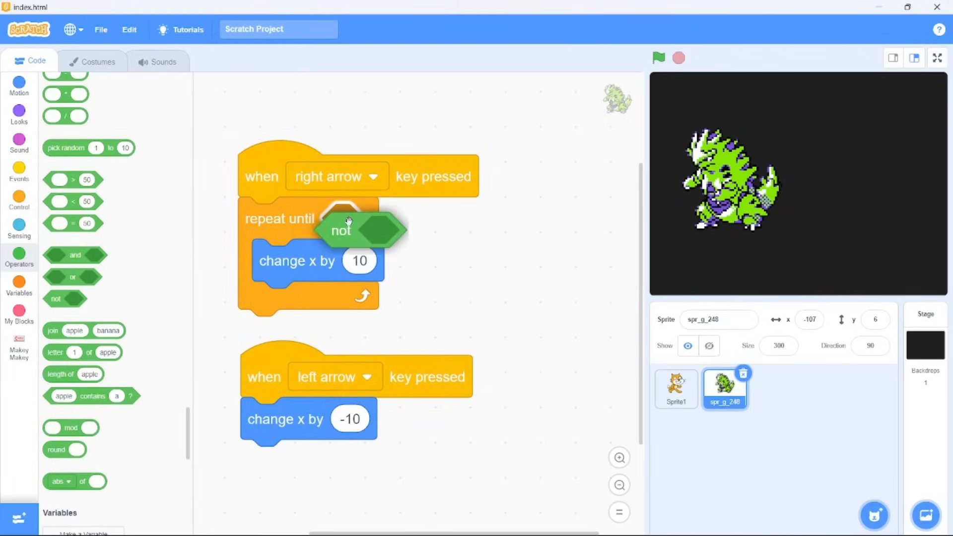
pyautogui.click(19, 228)
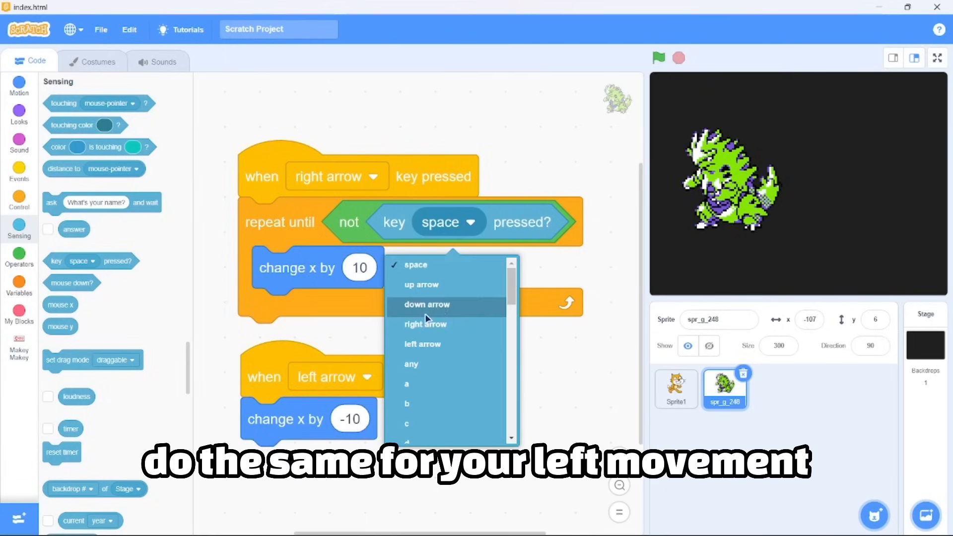
pyautogui.click(424, 324)
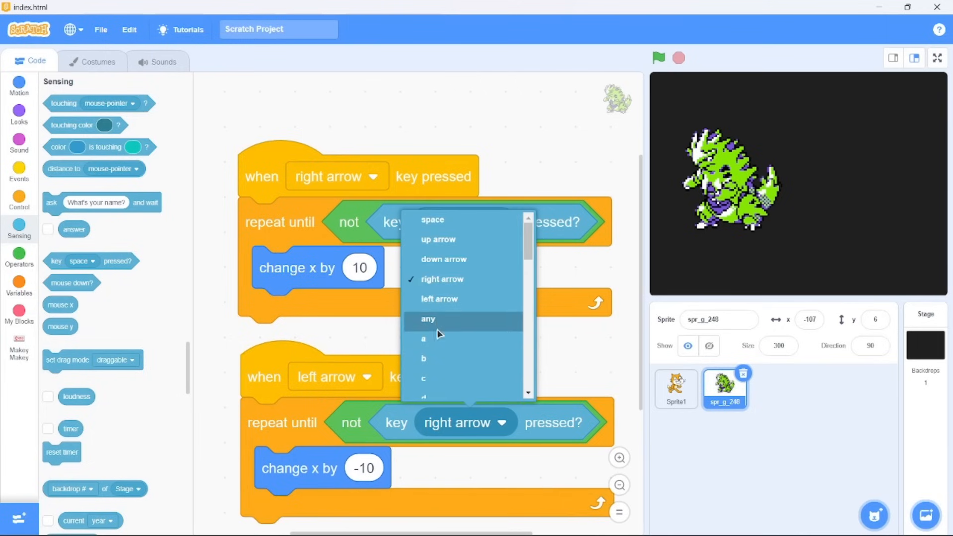
pyautogui.click(442, 278)
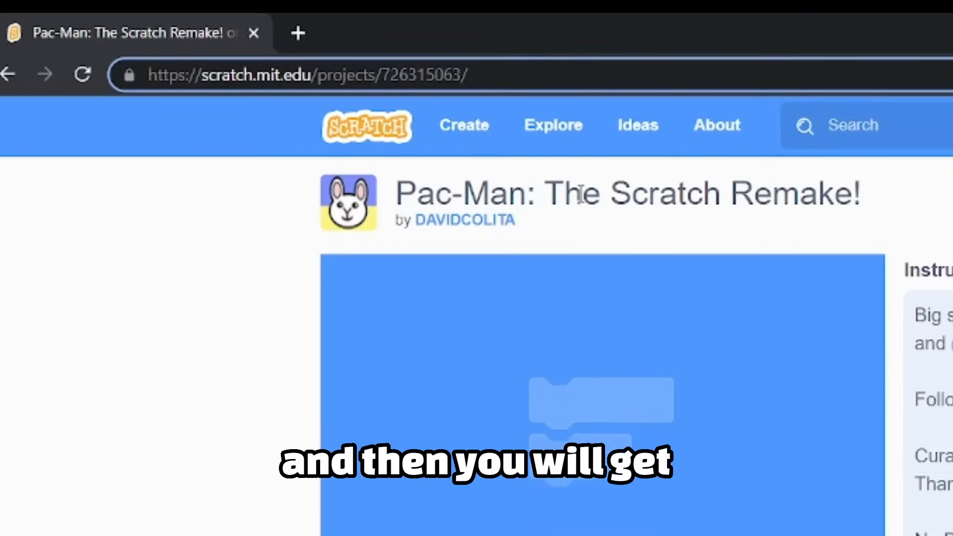
# - Append /remixtree to the Pac-Man project URL to reach its remix tree
pyautogui.write('/remixtree')
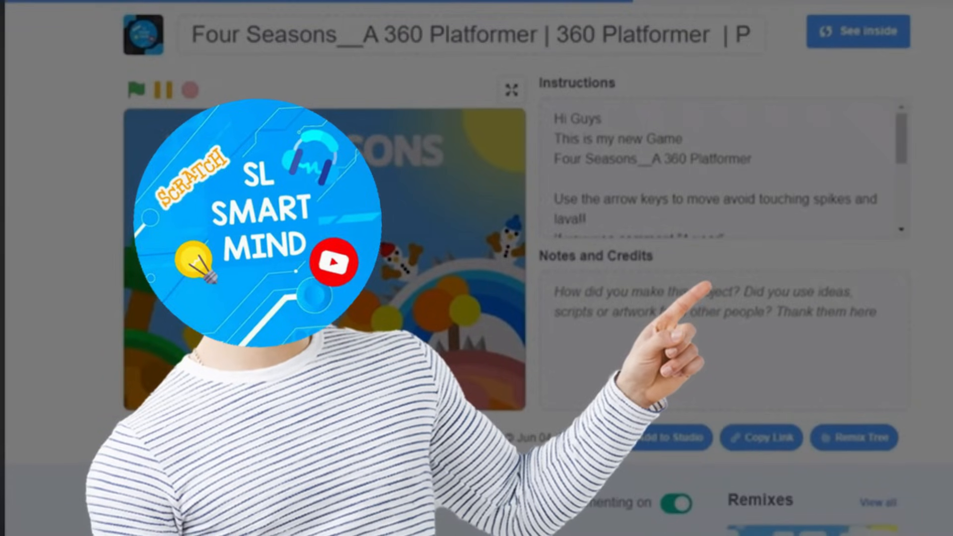
# - Scroll the Four Seasons project page down to its remixes and comments
pyautogui.scroll(-3)
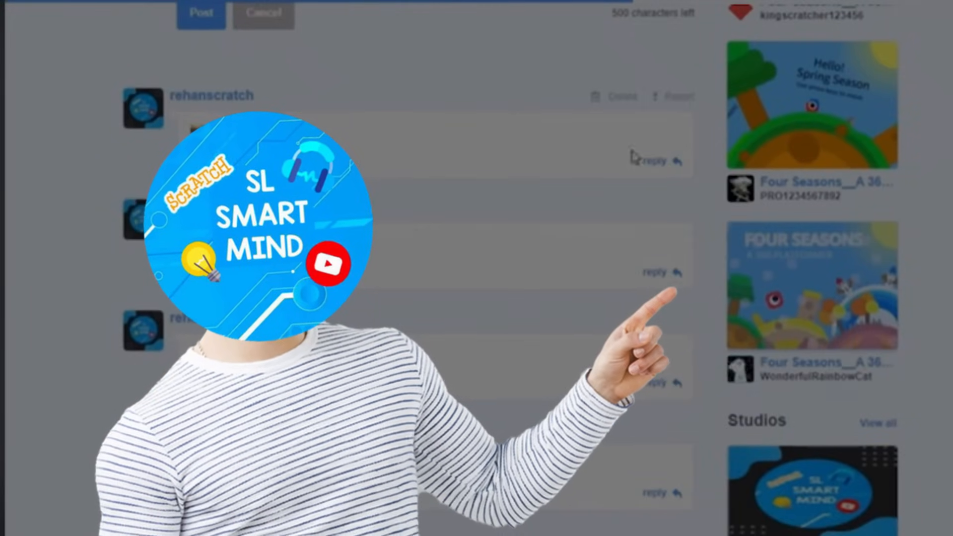